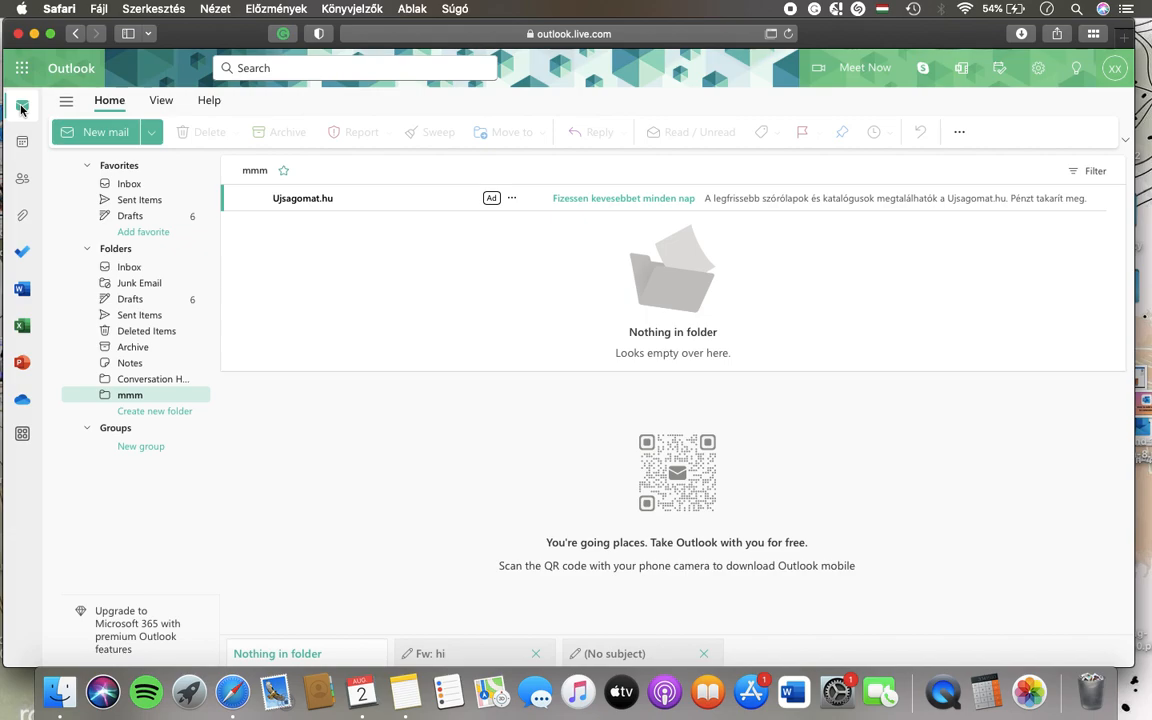
mouse_move(22, 140)
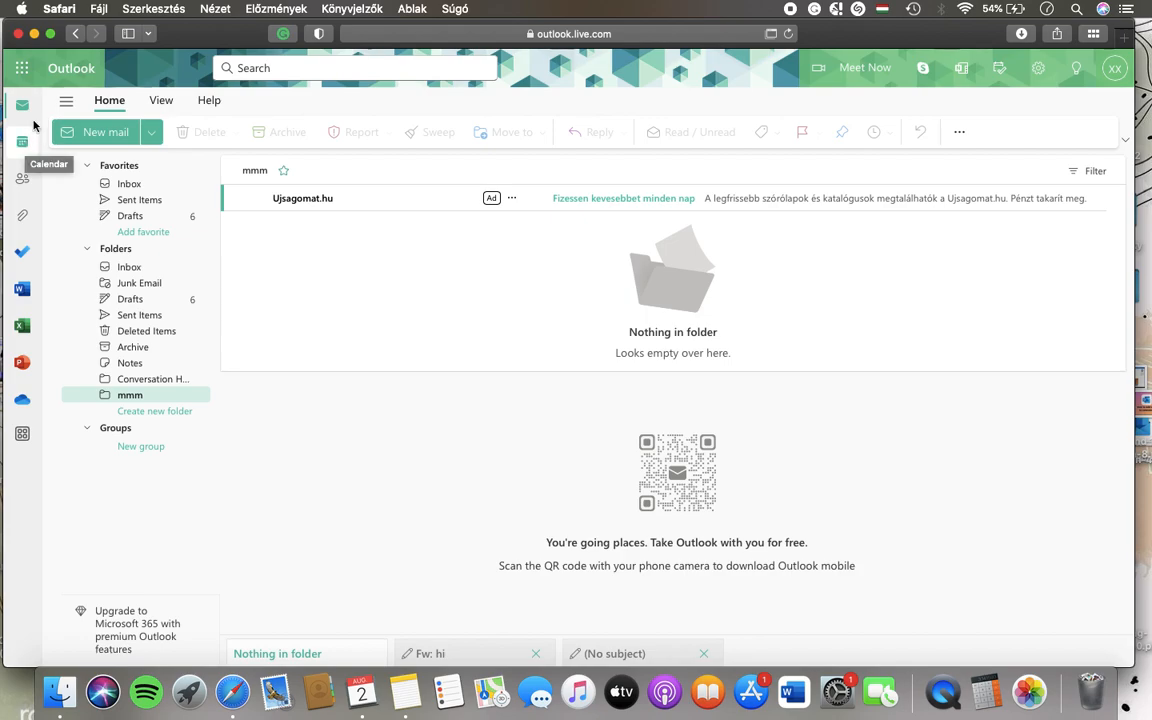
mouse_move(28, 144)
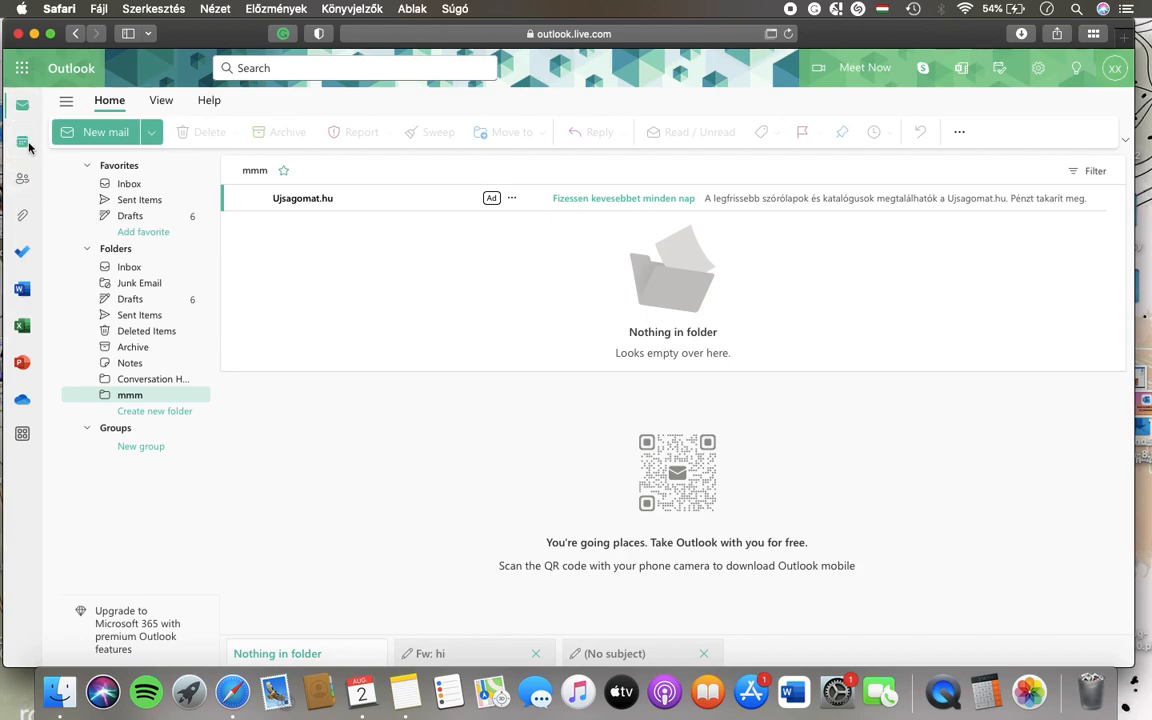
Switch from the empty mail folder to the July 31 – August 4 work-week calendar.
click(22, 140)
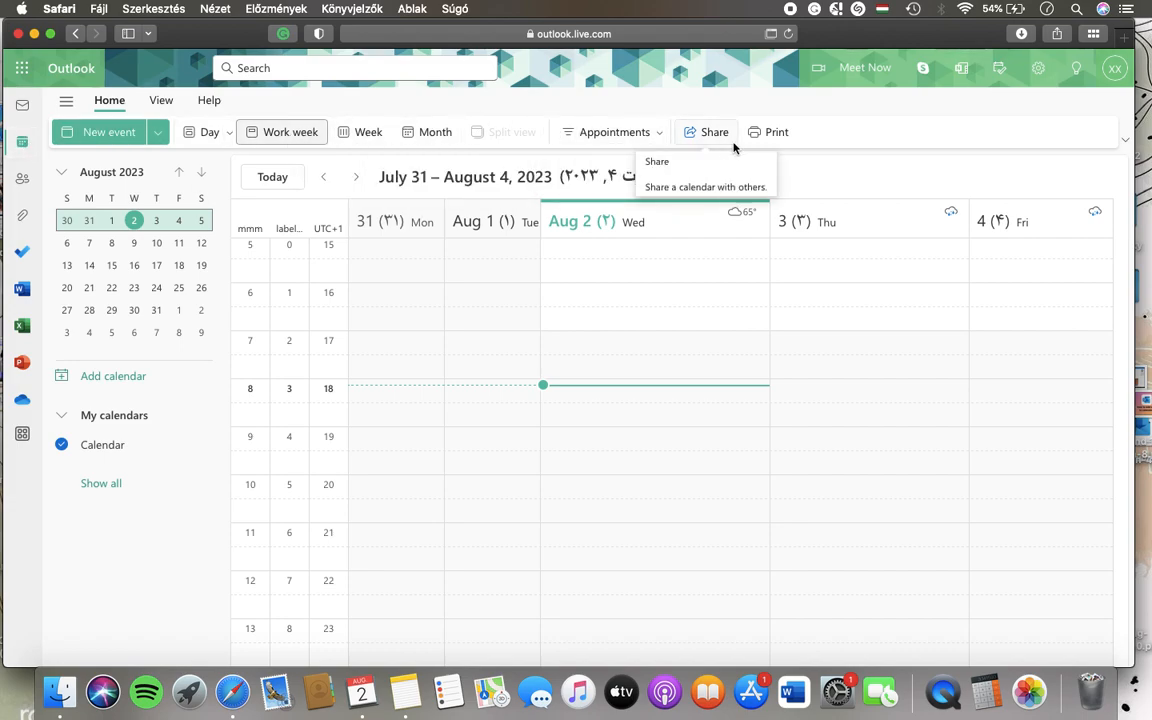
mouse_move(368, 132)
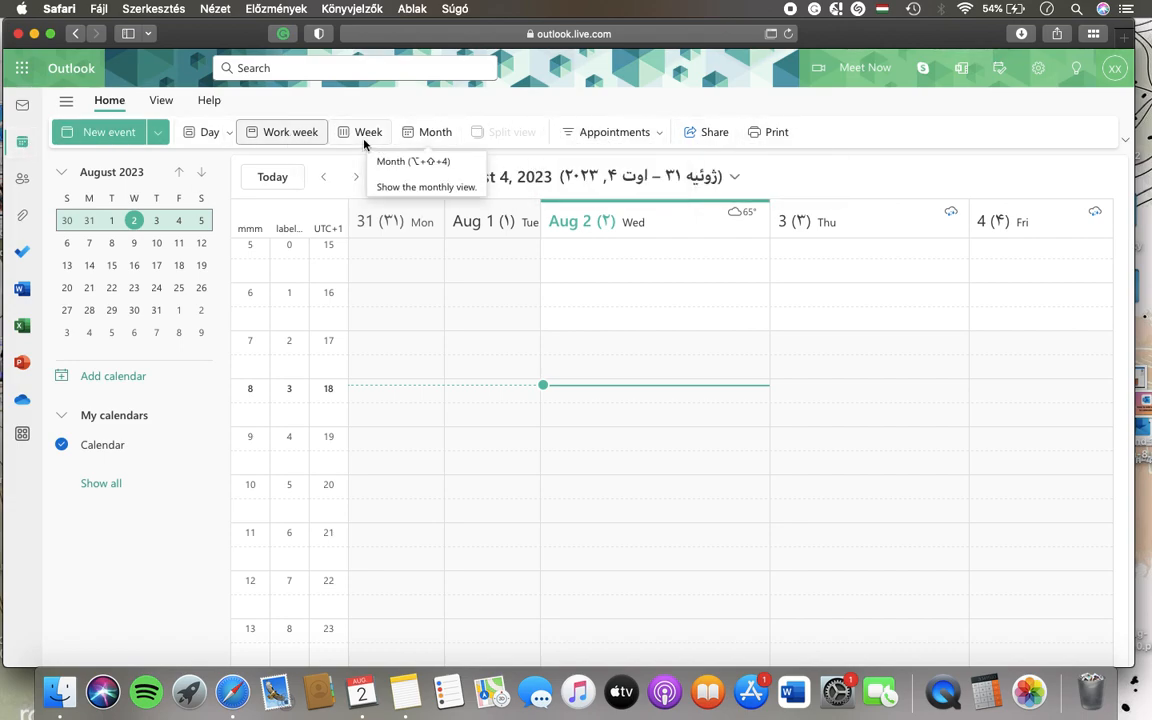
Apply the Appointments filter so only the August 1 appointment shows in the work week.
click(612, 132)
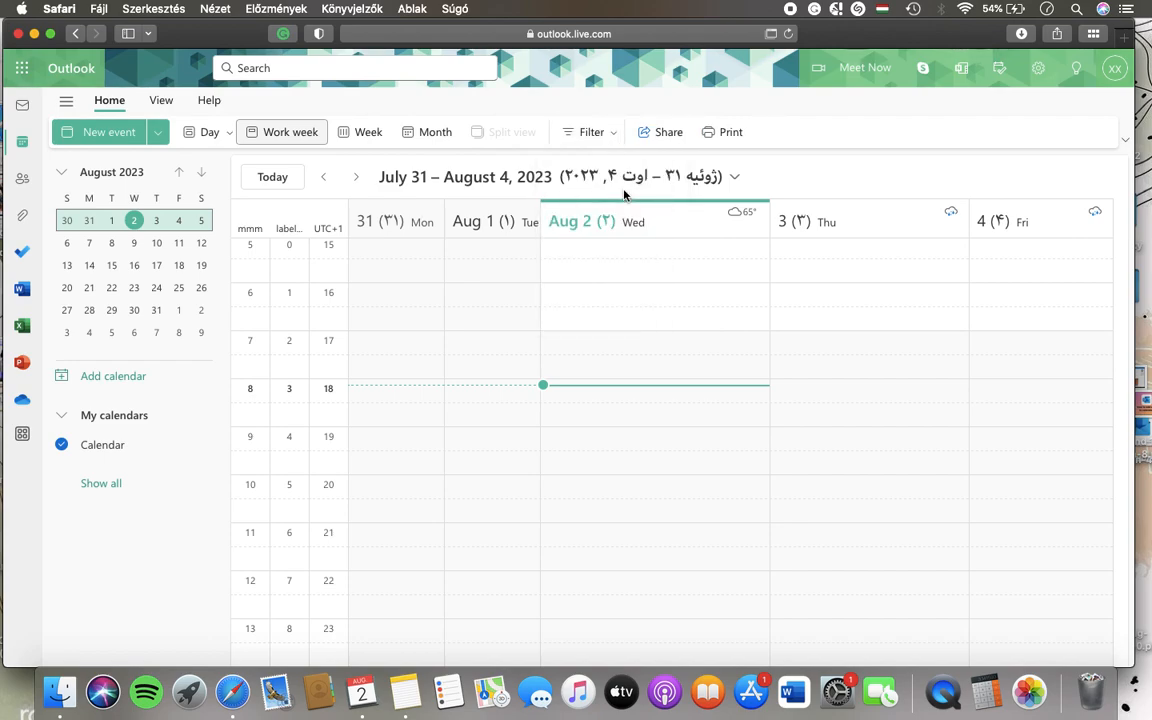
click(592, 132)
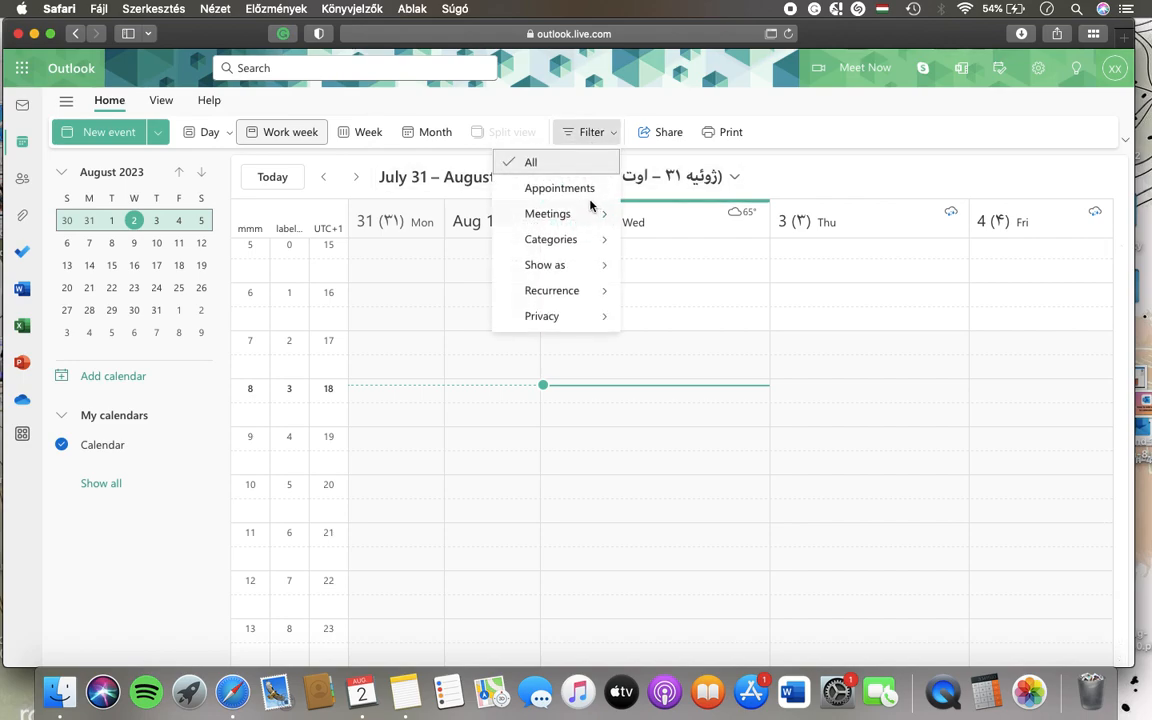
click(560, 188)
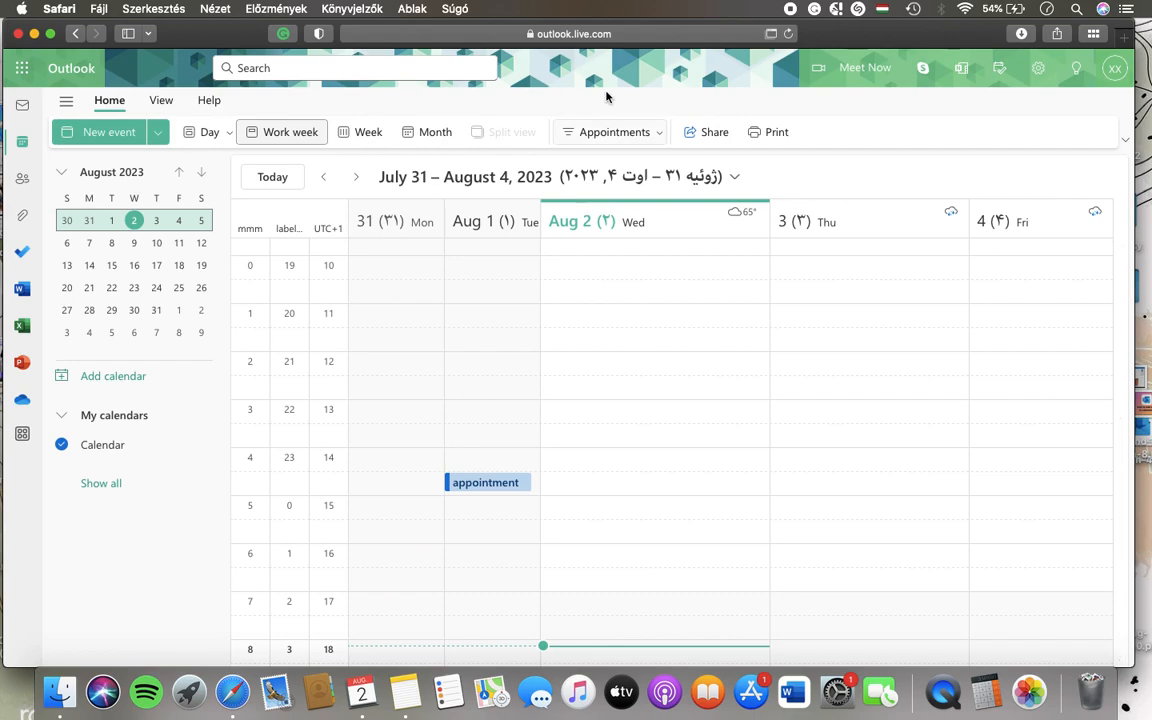
scroll(down, 3)
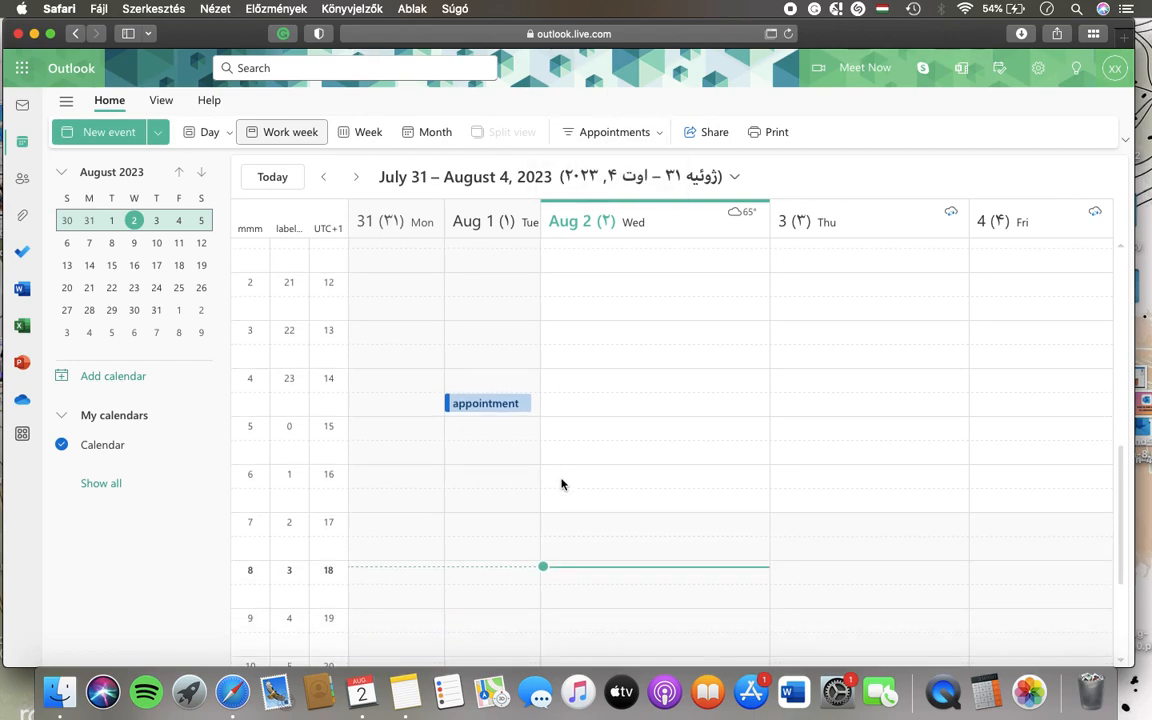
click(484, 404)
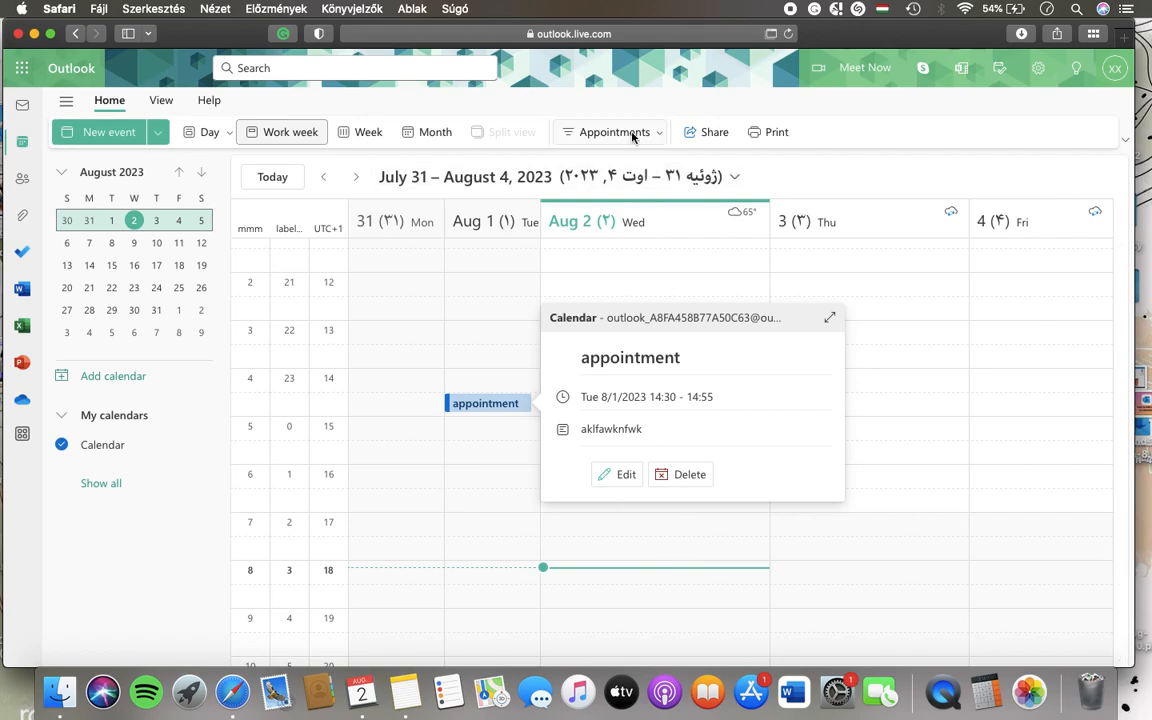
click(612, 132)
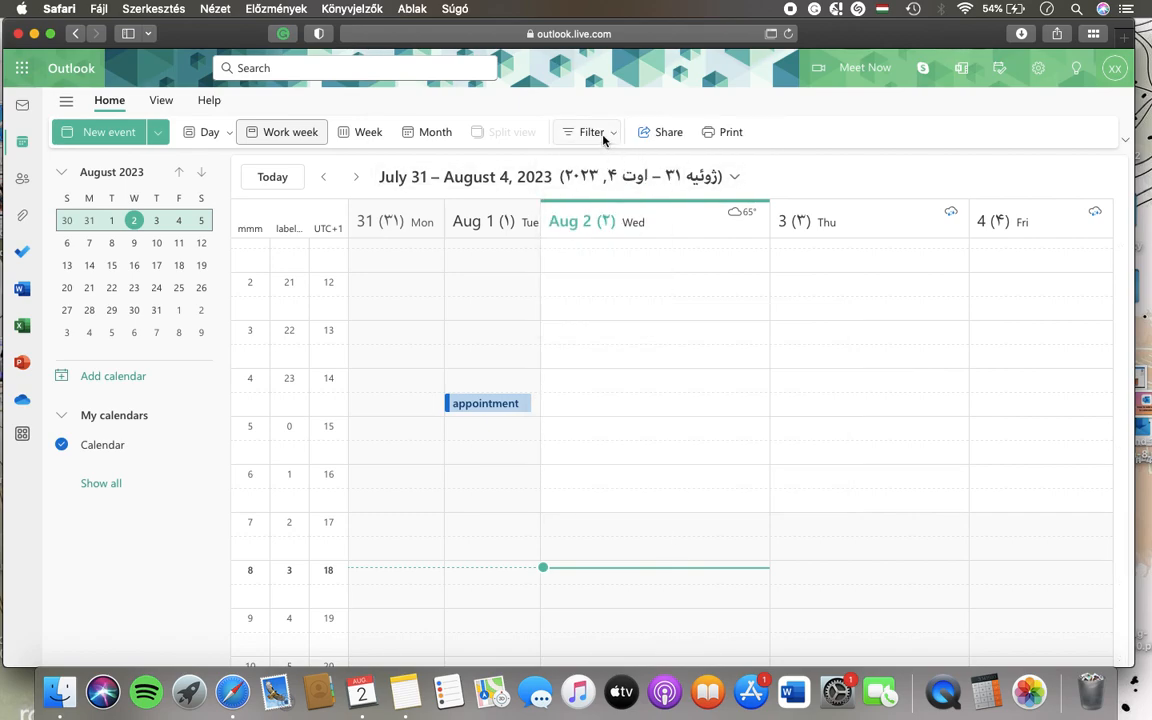
click(592, 132)
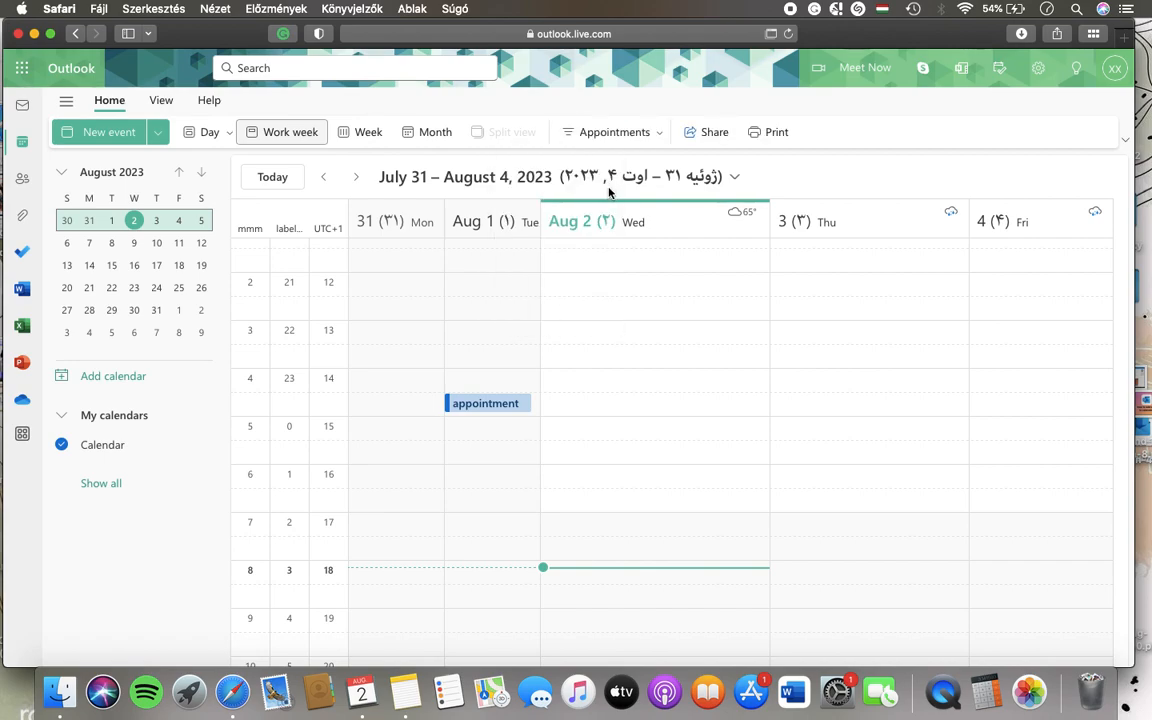